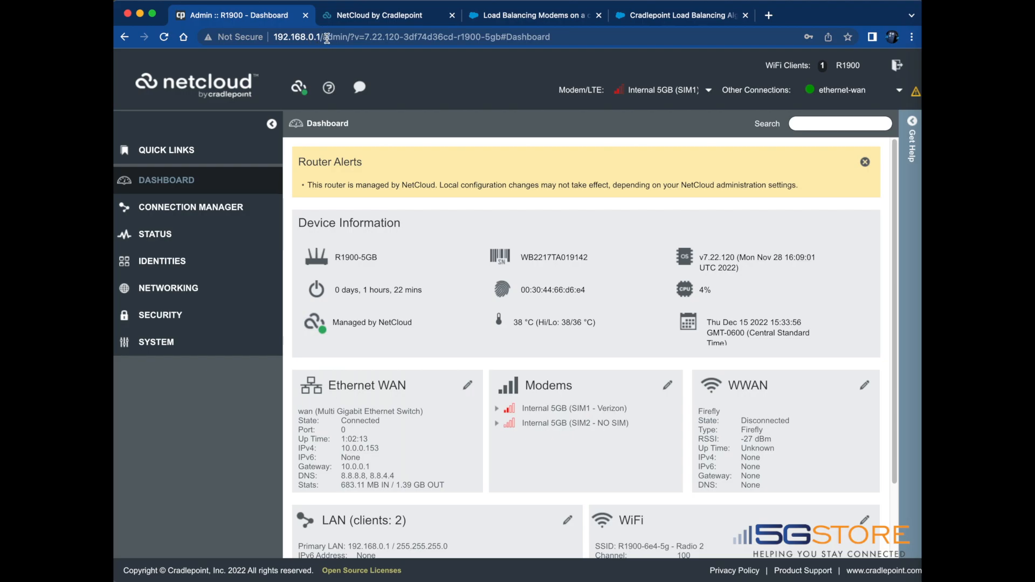
# Go to Connection Manager and show the Connection Sets settings for Set 1
pyautogui.click(191, 207)
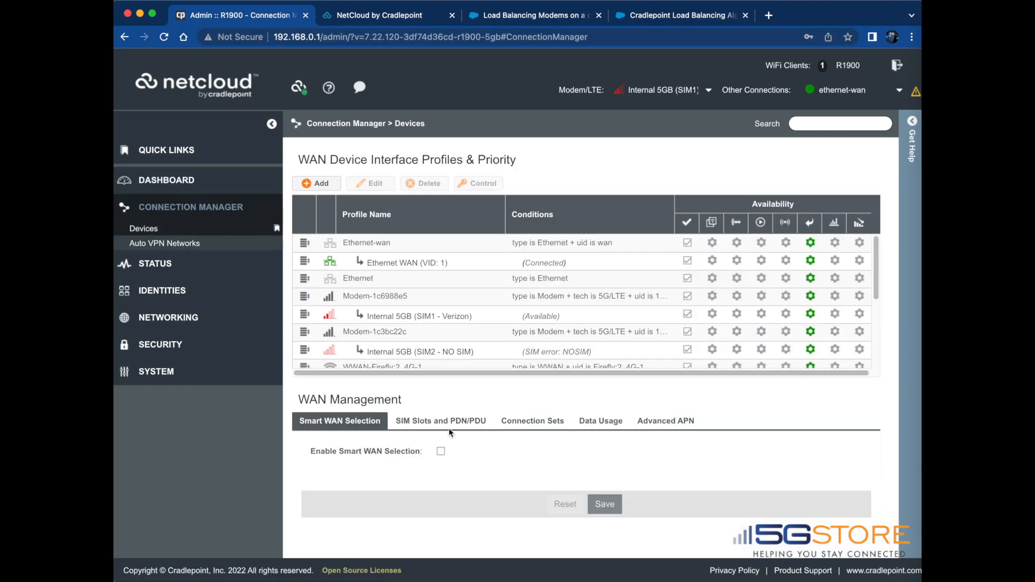
pyautogui.click(532, 420)
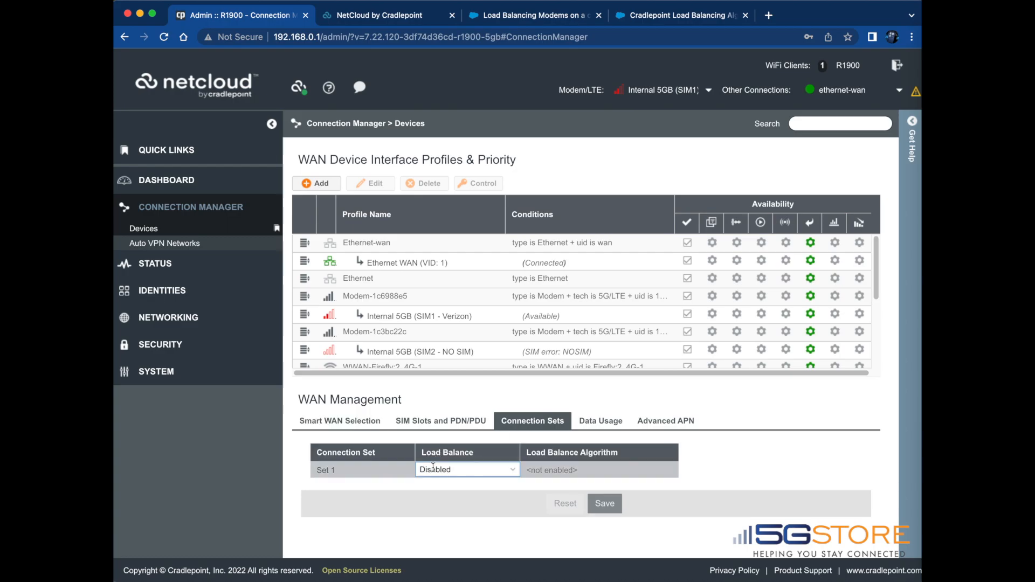
# Enable load balancing for Set 1 using the Spillover algorithm and save
pyautogui.click(467, 469)
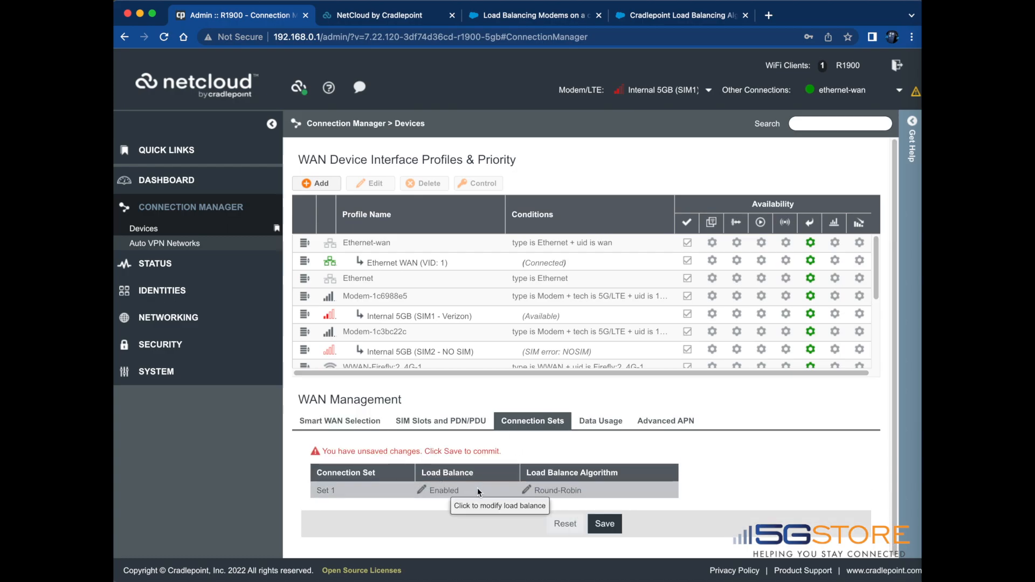
pyautogui.click(597, 488)
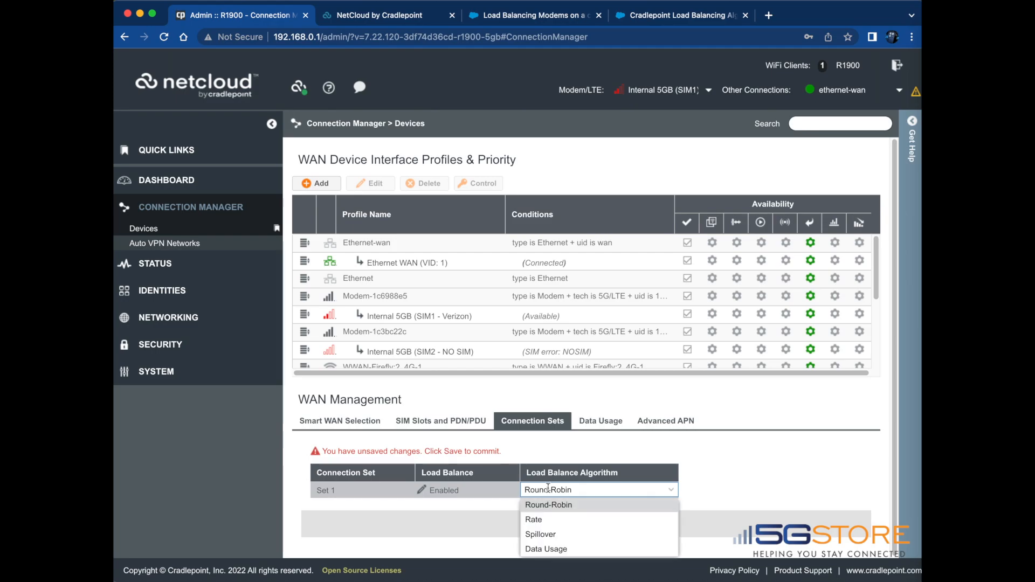
pyautogui.moveTo(541, 534)
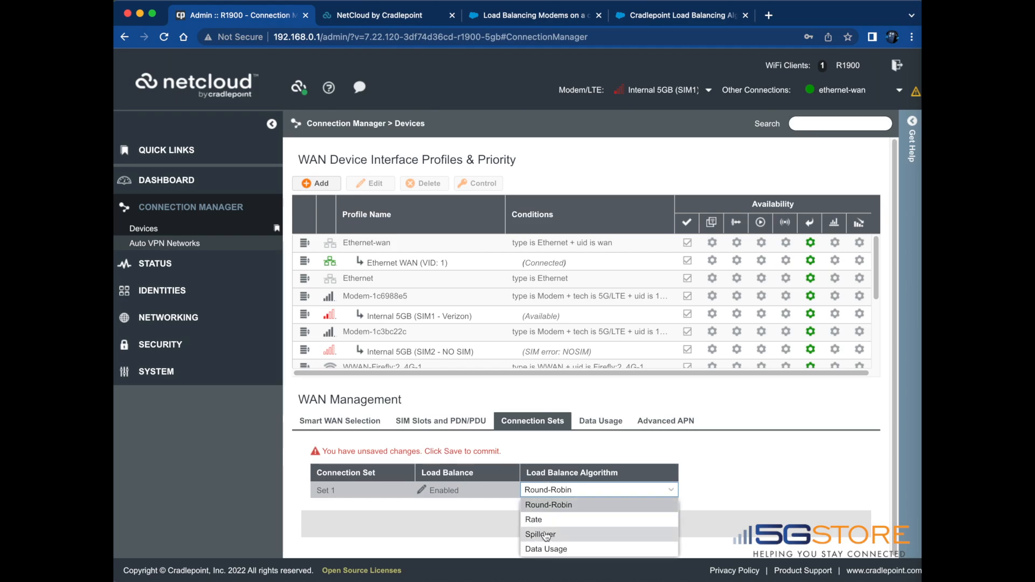
pyautogui.click(540, 534)
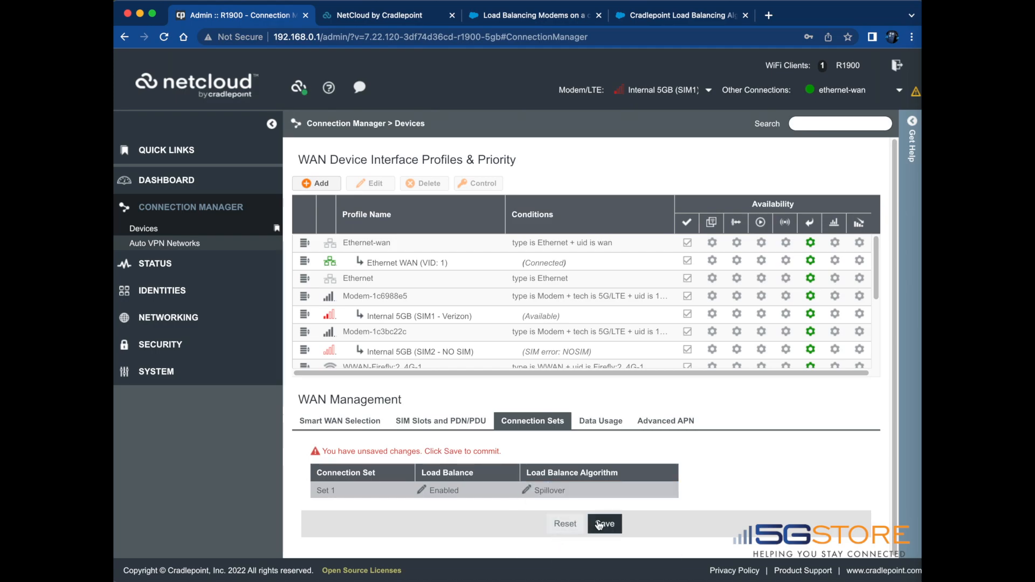
pyautogui.click(603, 523)
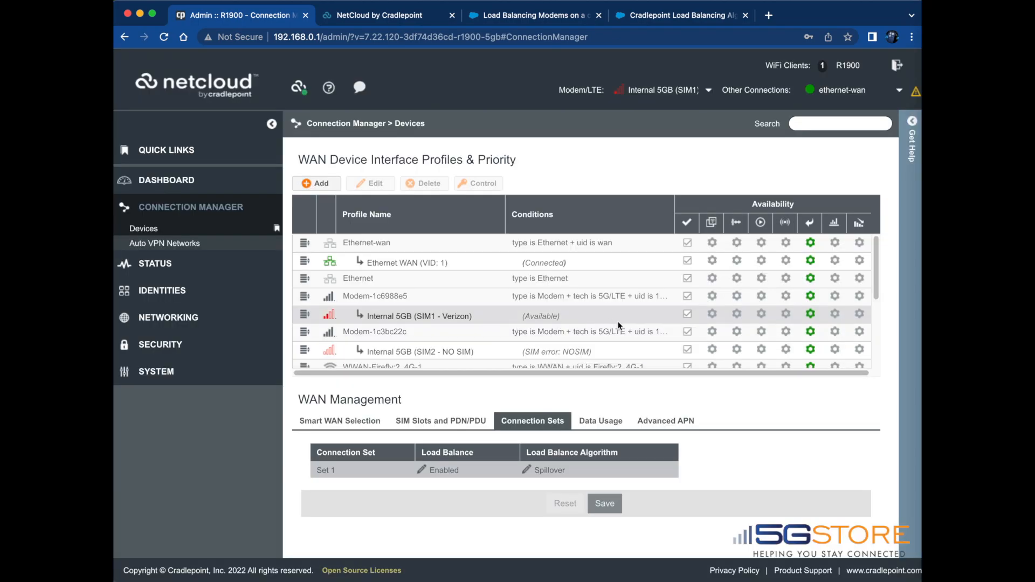
pyautogui.moveTo(711, 242)
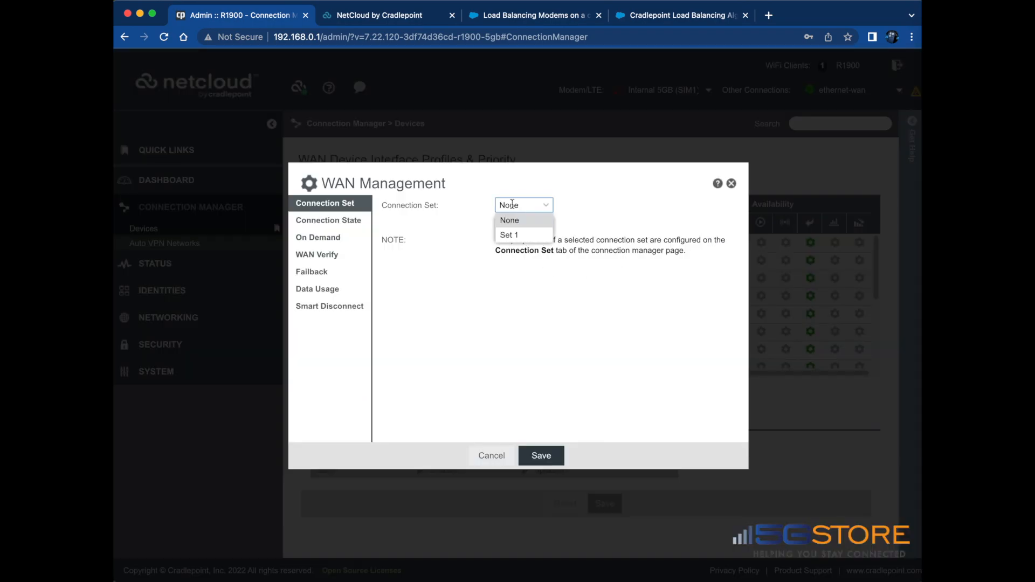
# Assign Set 1 to the Ethernet-wan and Modem-1c6988e5 profiles and save each
pyautogui.click(541, 455)
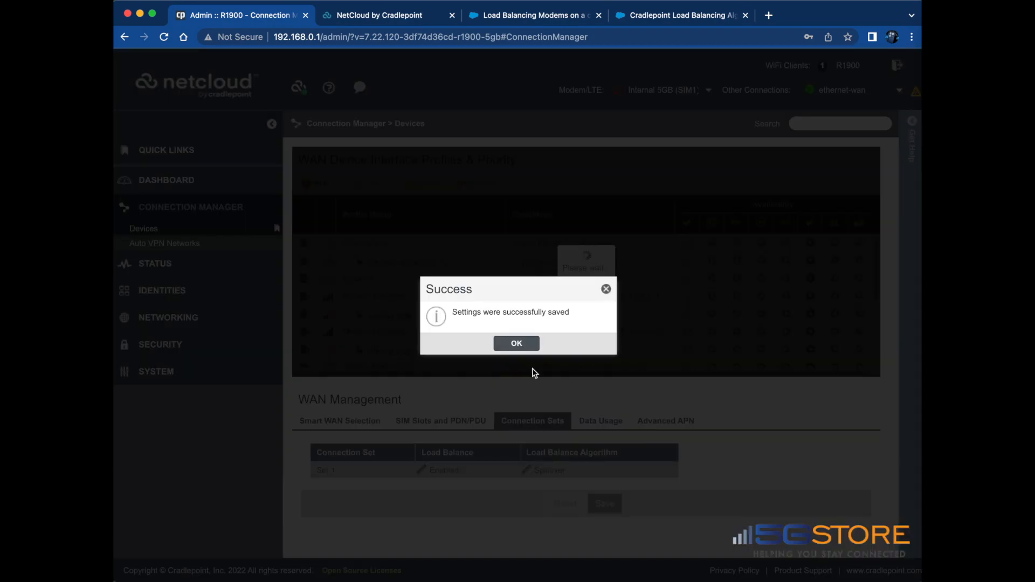
pyautogui.click(516, 343)
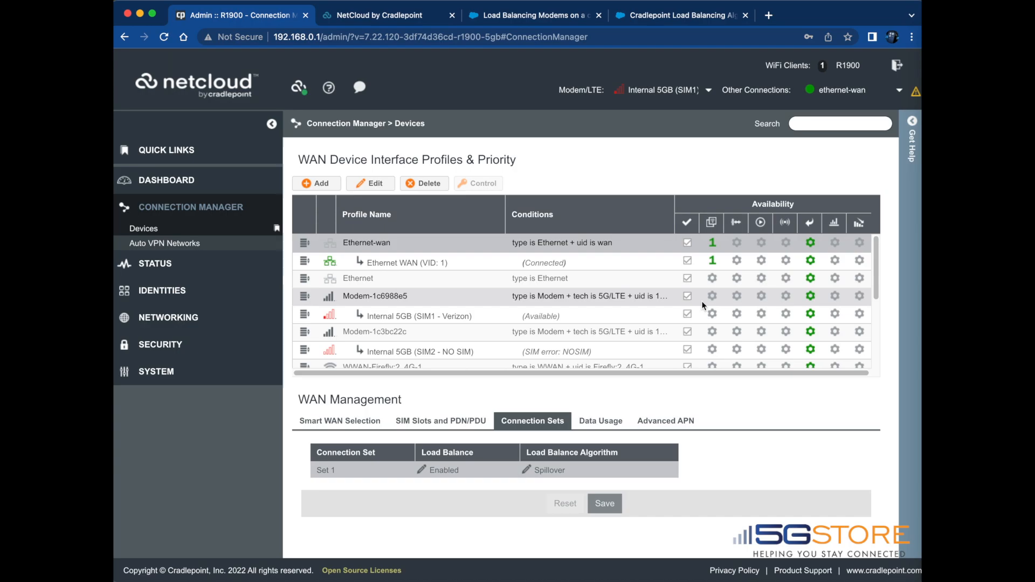
pyautogui.moveTo(711, 297)
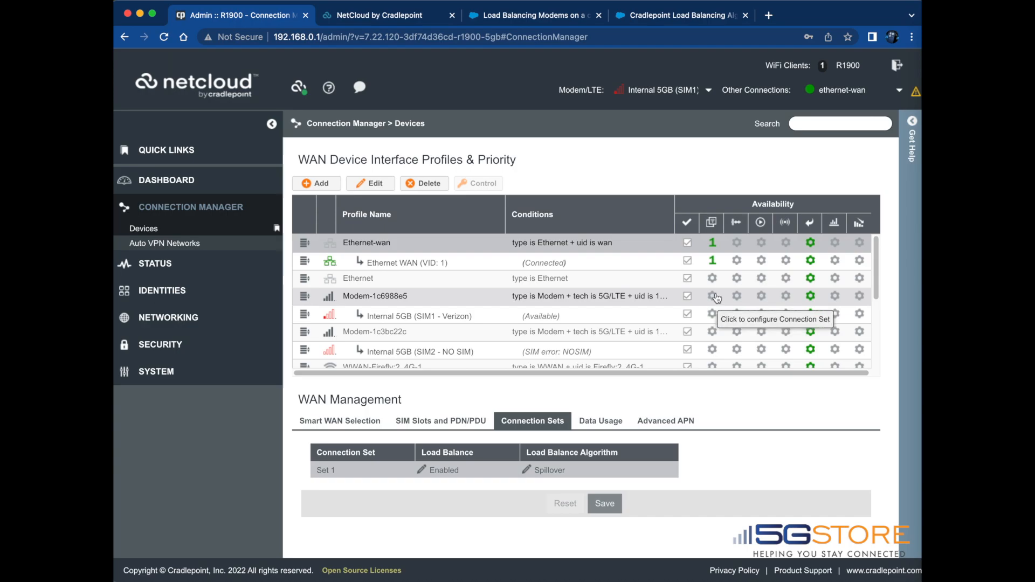
pyautogui.click(711, 296)
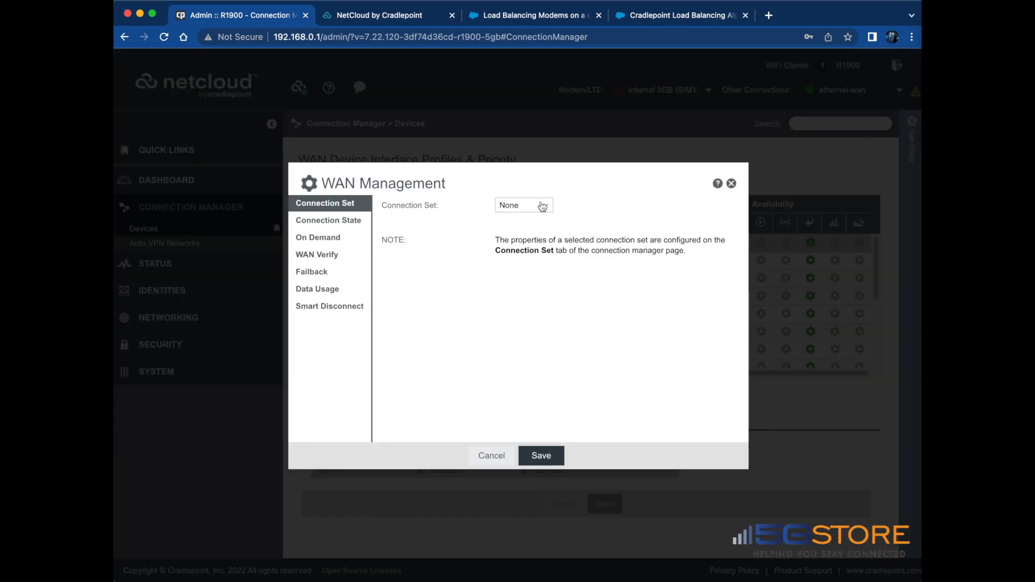
pyautogui.click(522, 205)
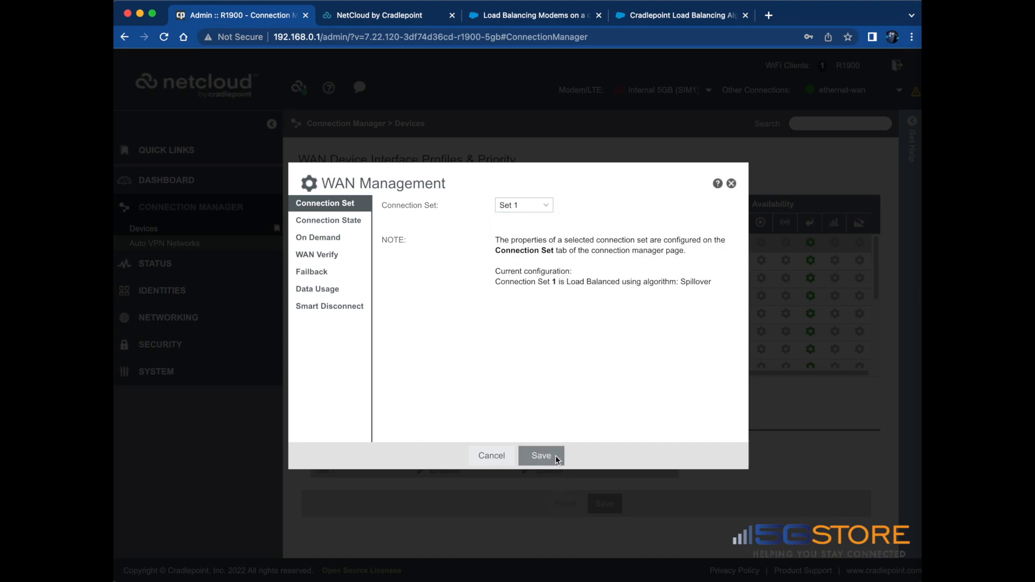
pyautogui.click(540, 456)
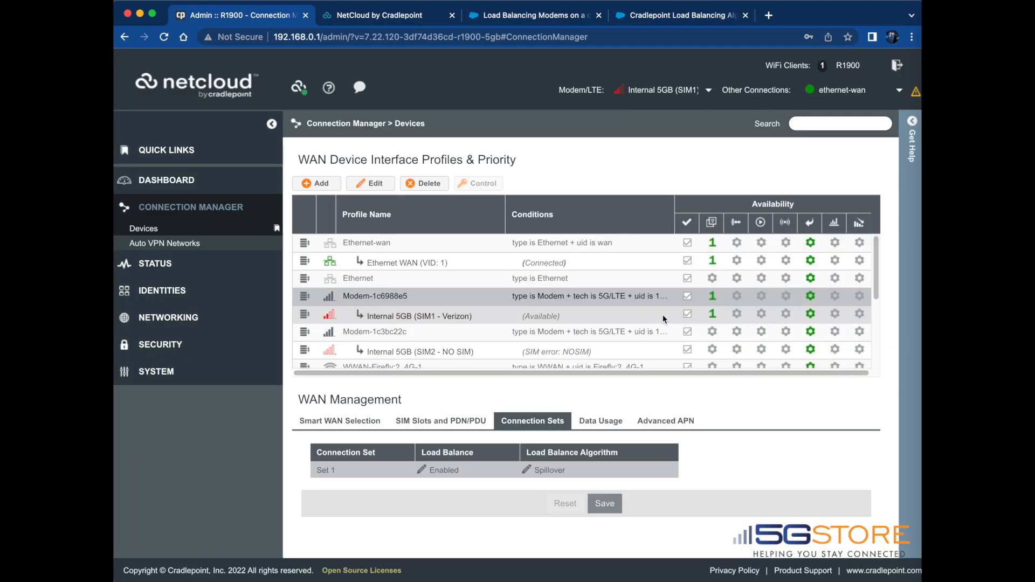
# Save Set 1 for the WWAN-Firefly:2_4G-1 profile and dismiss the confirmation
pyautogui.scroll(-3)
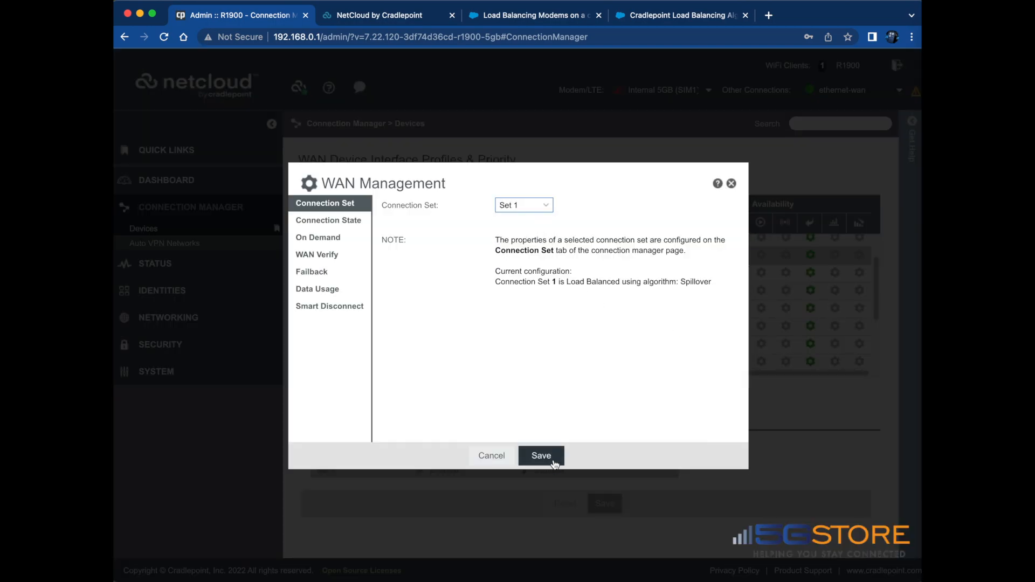
pyautogui.click(540, 456)
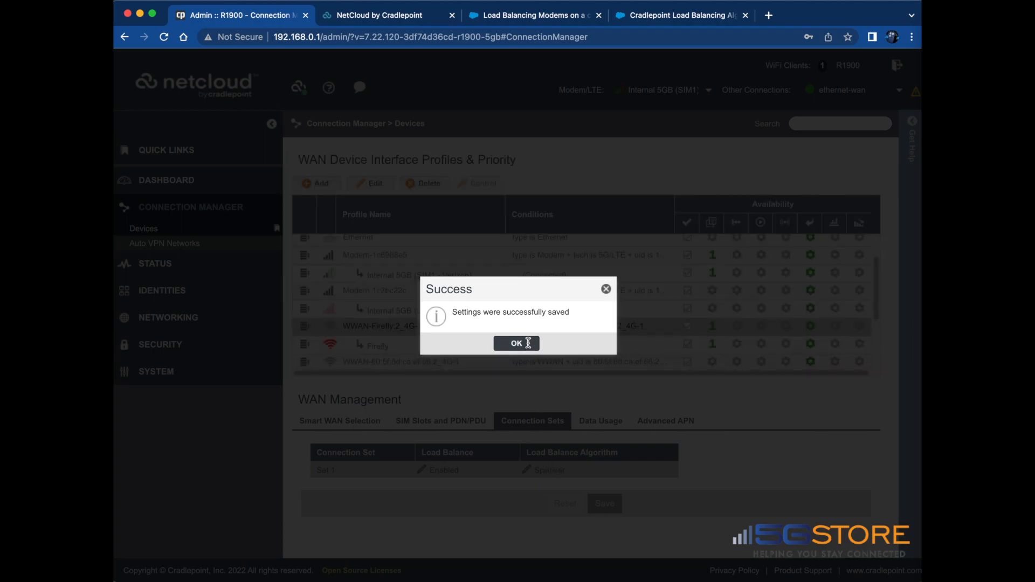
pyautogui.click(516, 343)
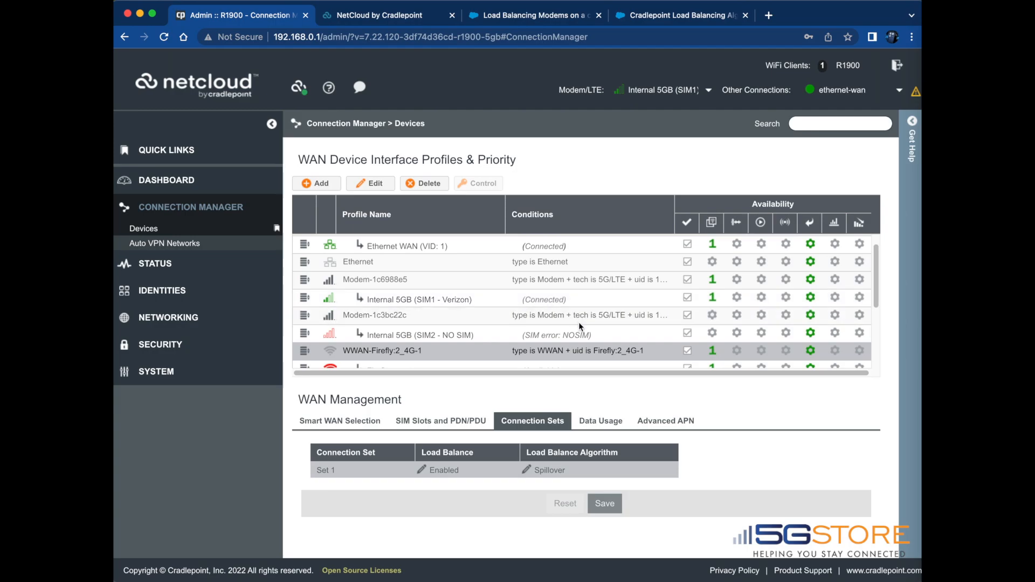
pyautogui.scroll(-3)
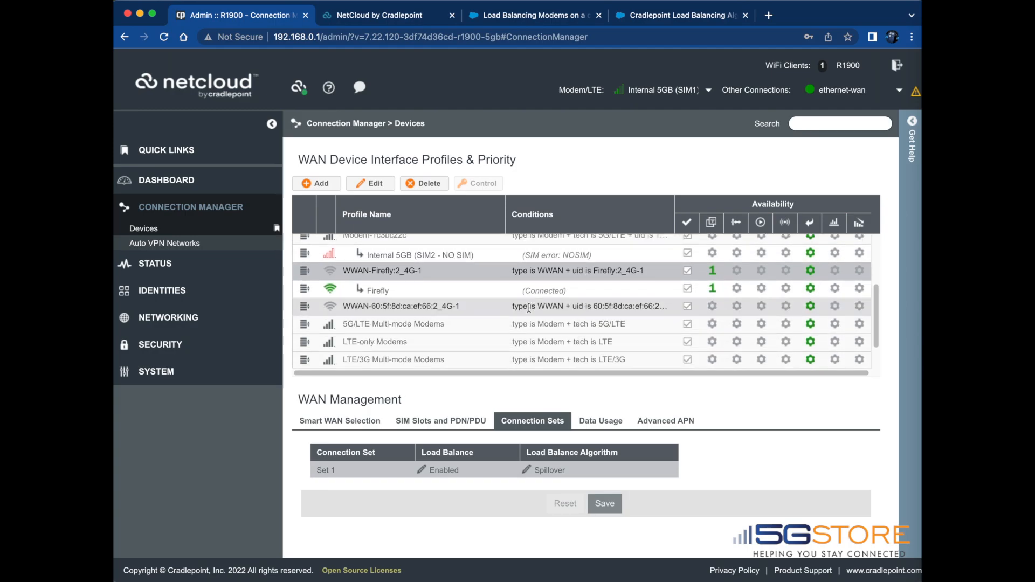